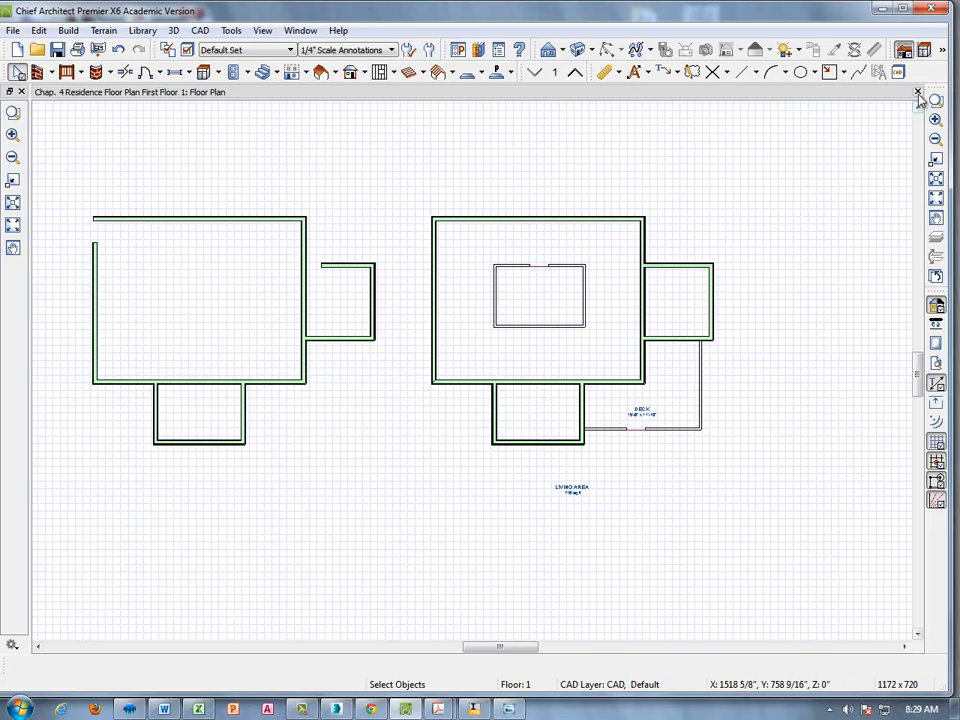
Step: Close the Chapter 4 residence plan, discarding its unsaved changes
left_click(917, 92)
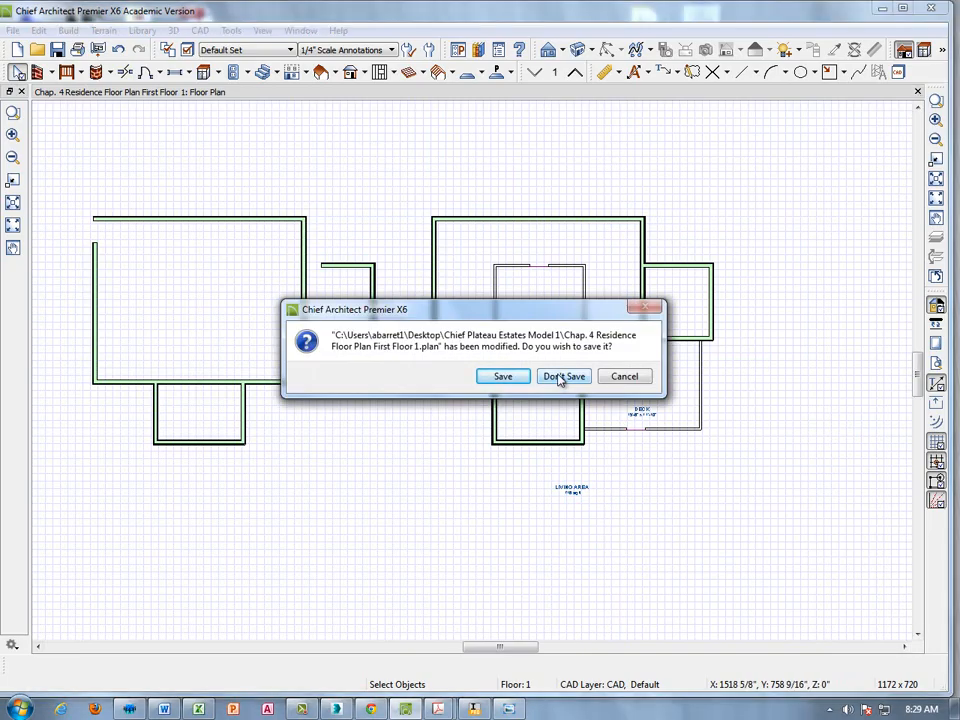
left_click(563, 376)
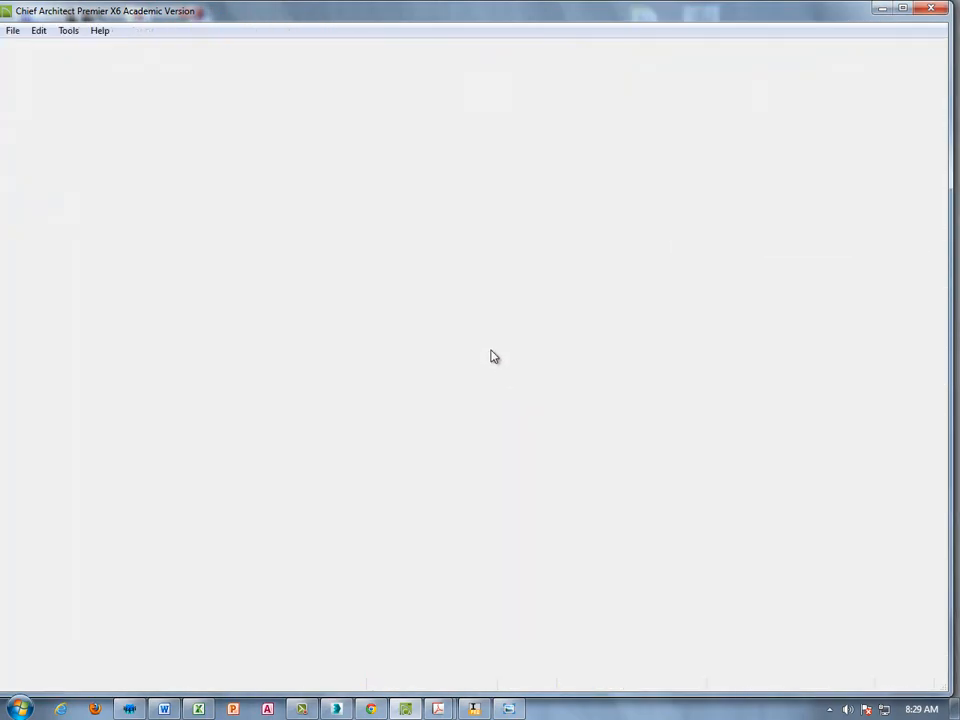
mouse_move(75, 93)
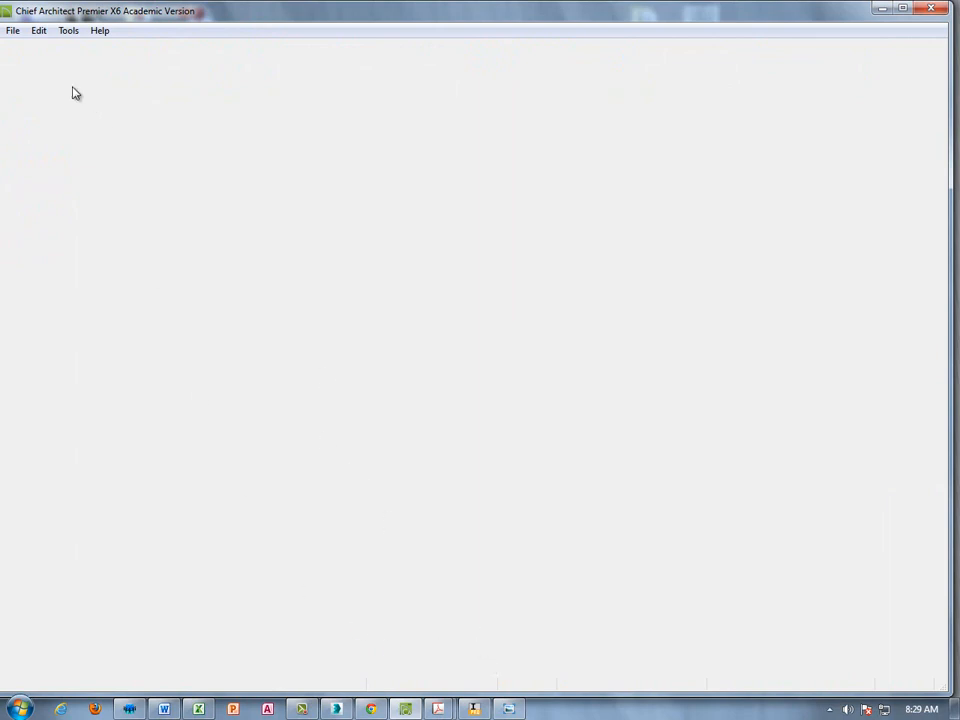
Step: Open the Model 1 plan from the desktop's Chief Plateau Estates Model 1 folder
left_click(13, 30)
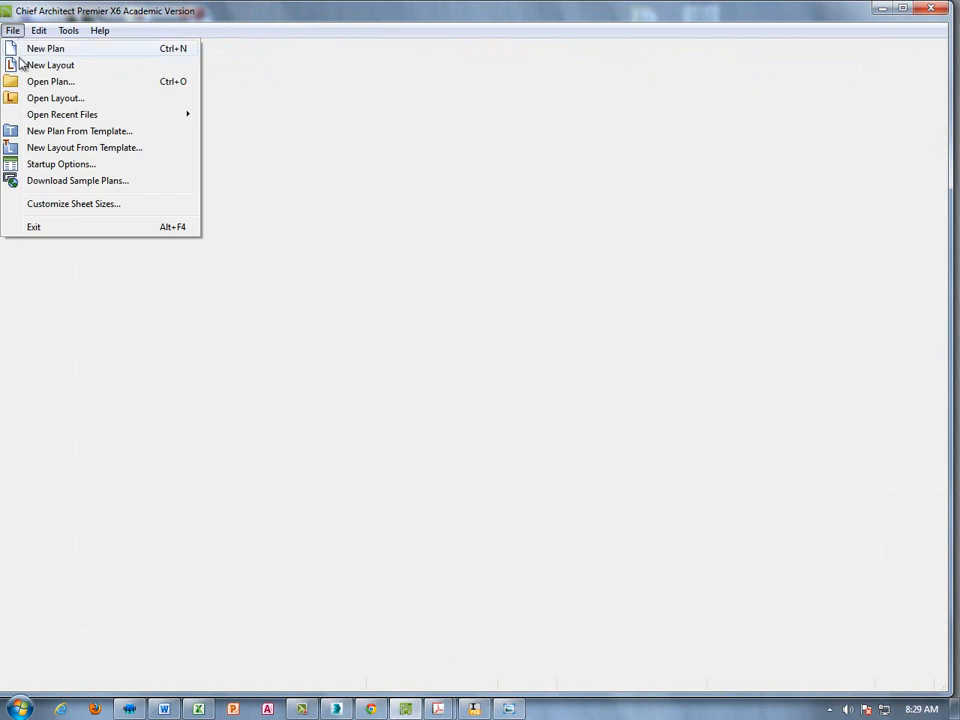
mouse_move(48, 98)
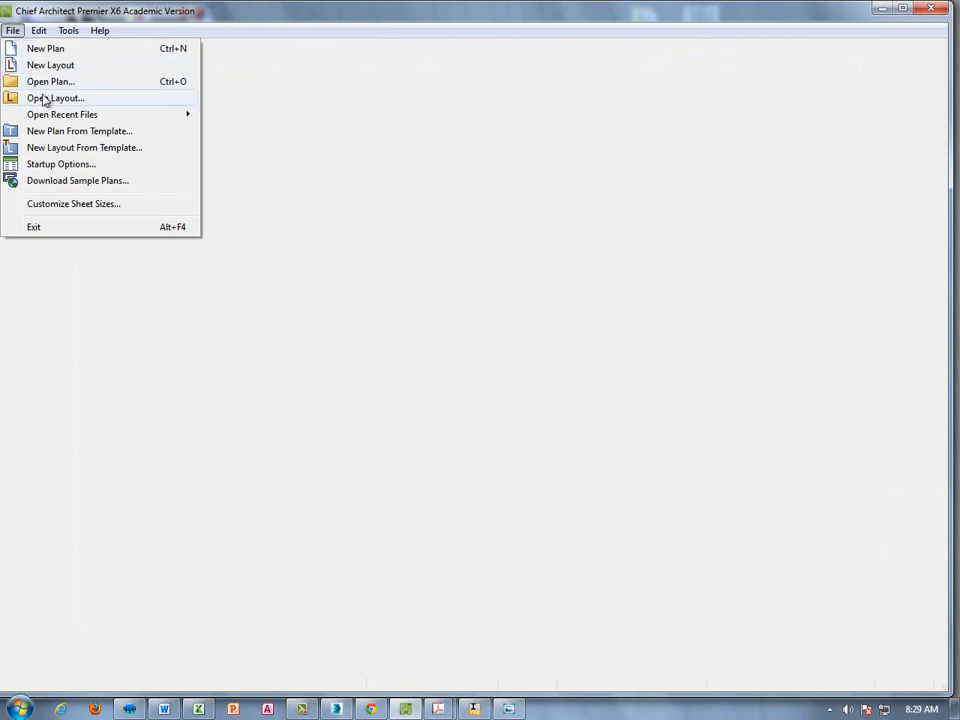
left_click(50, 81)
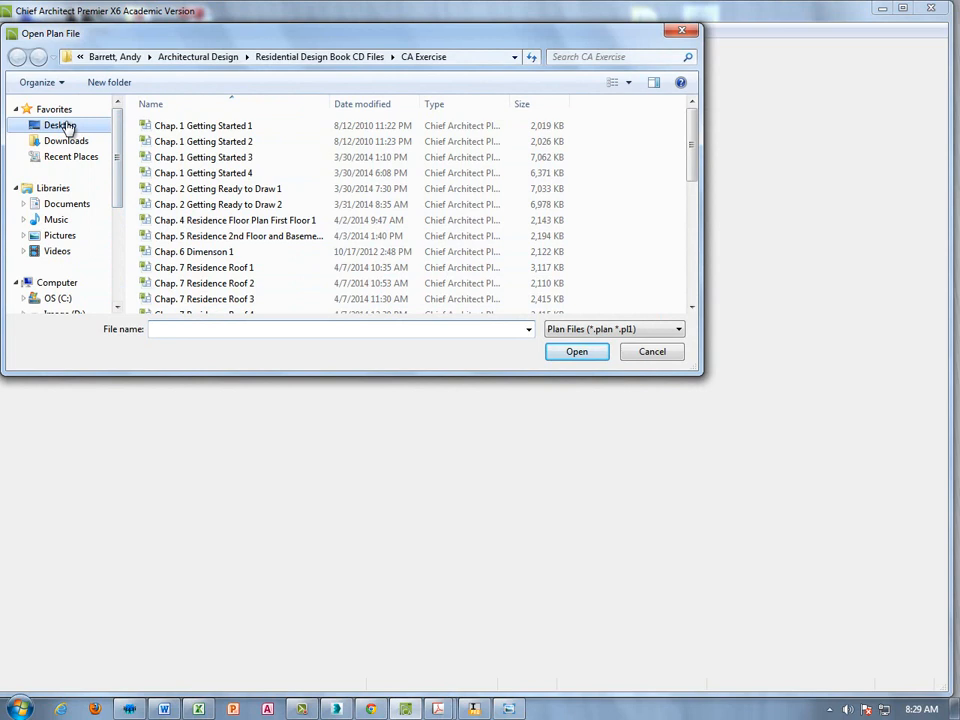
left_click(59, 124)
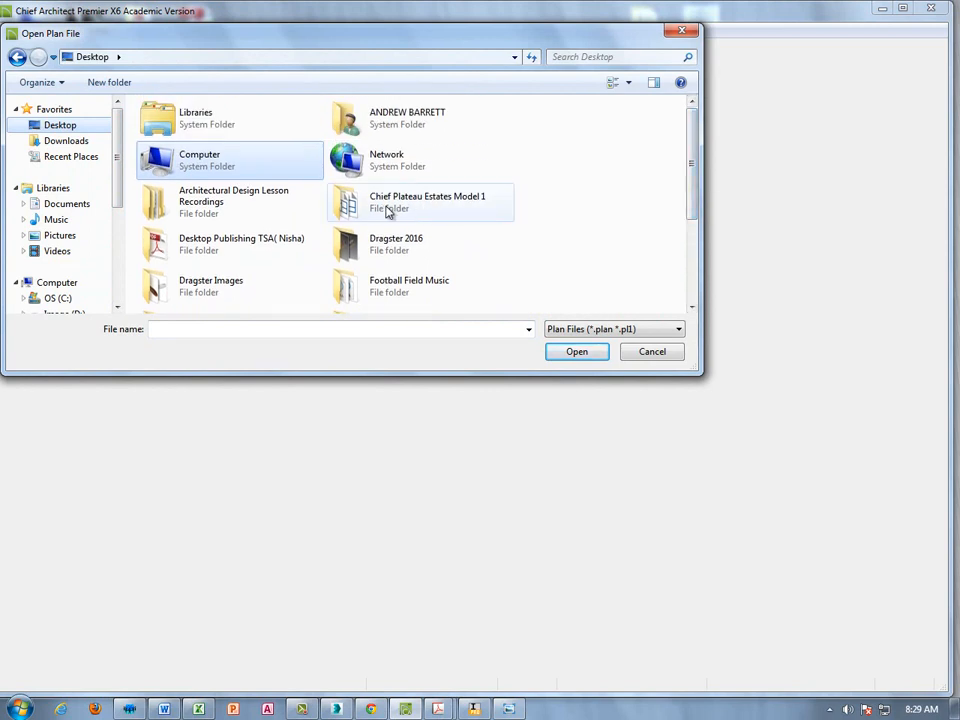
double_click(427, 202)
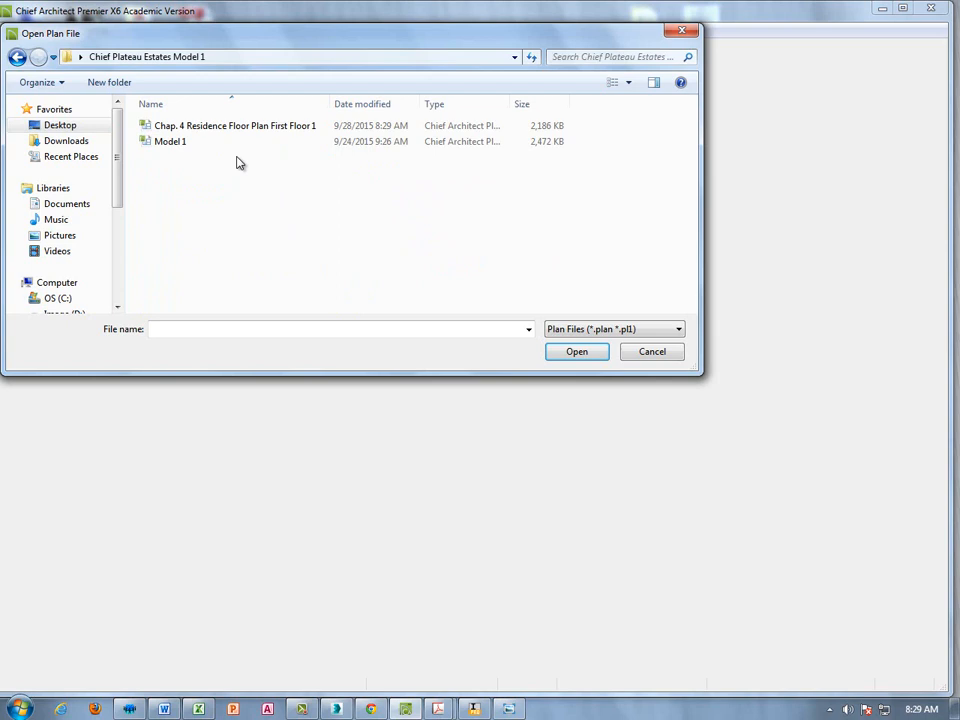
left_click(170, 141)
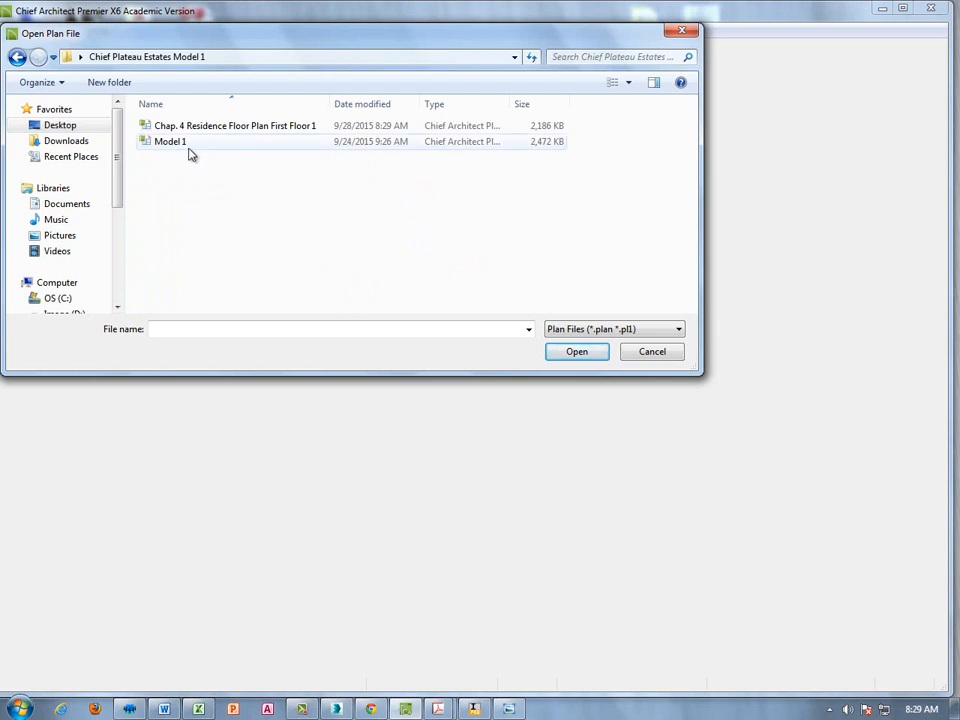
left_click(170, 141)
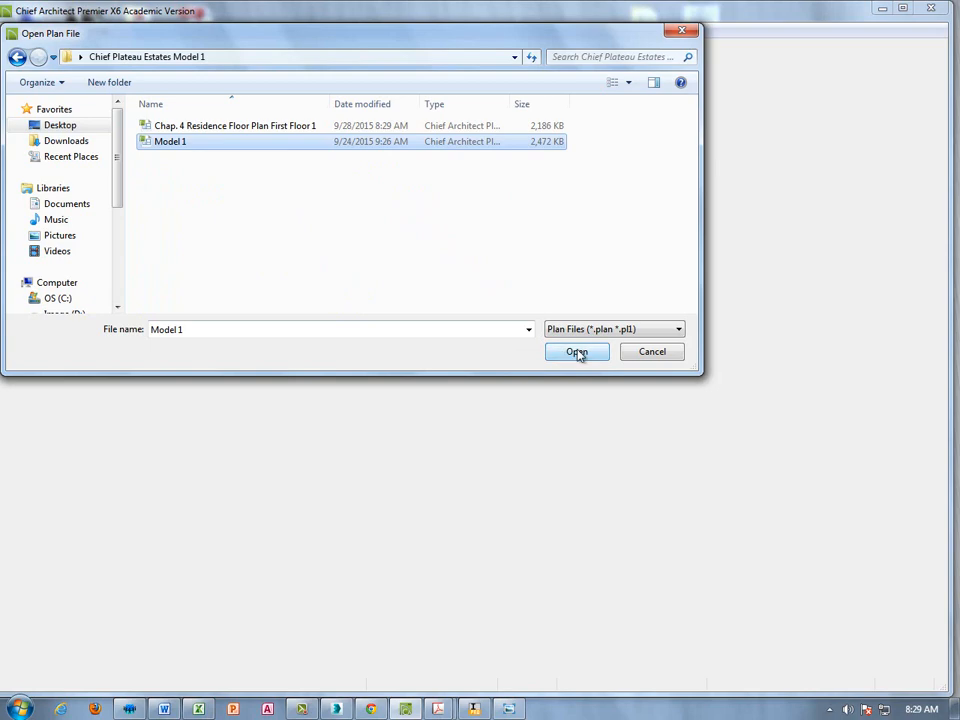
left_click(577, 351)
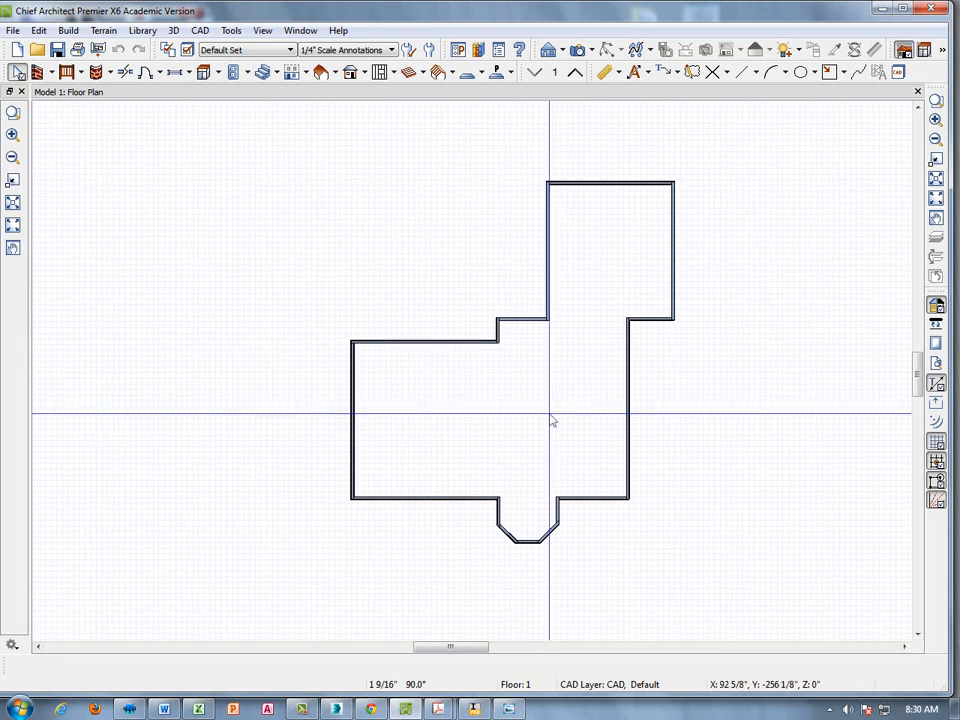
mouse_move(552, 420)
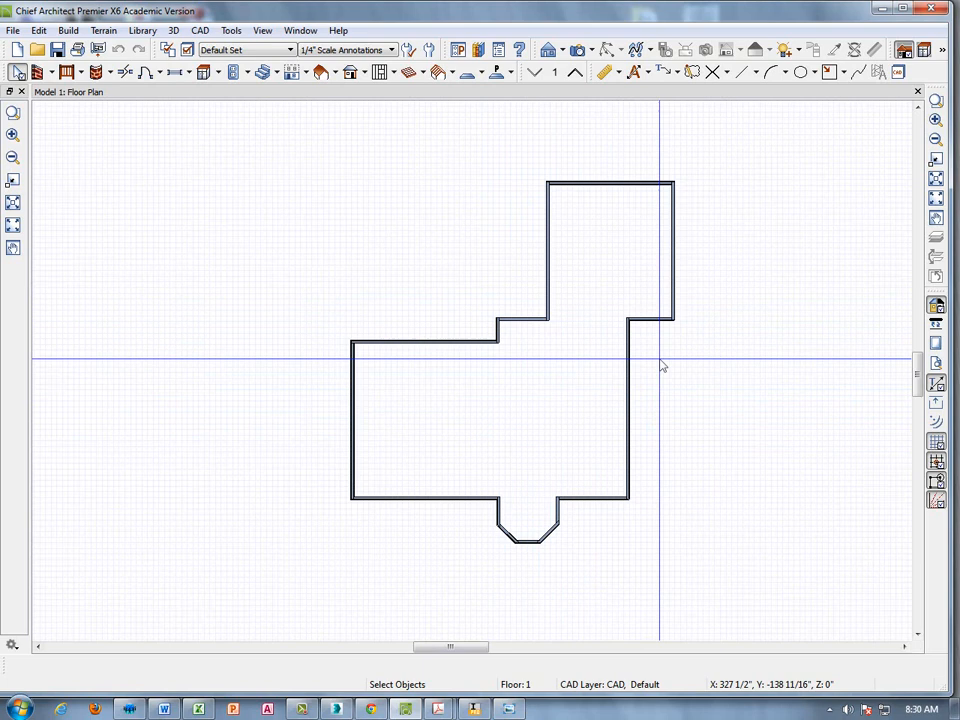
mouse_move(648, 345)
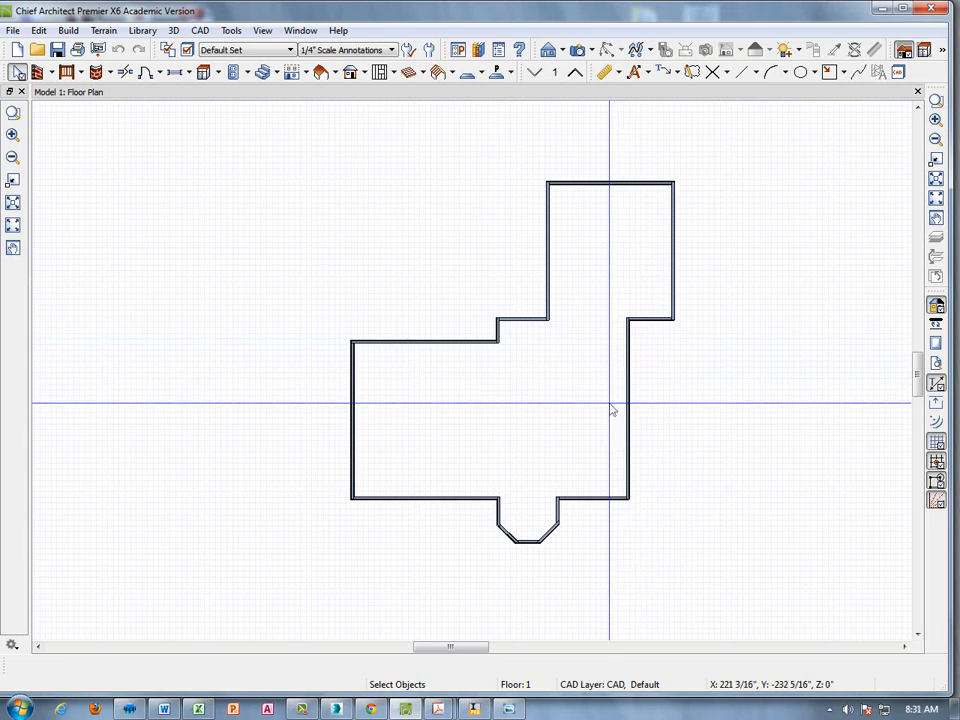
mouse_move(613, 408)
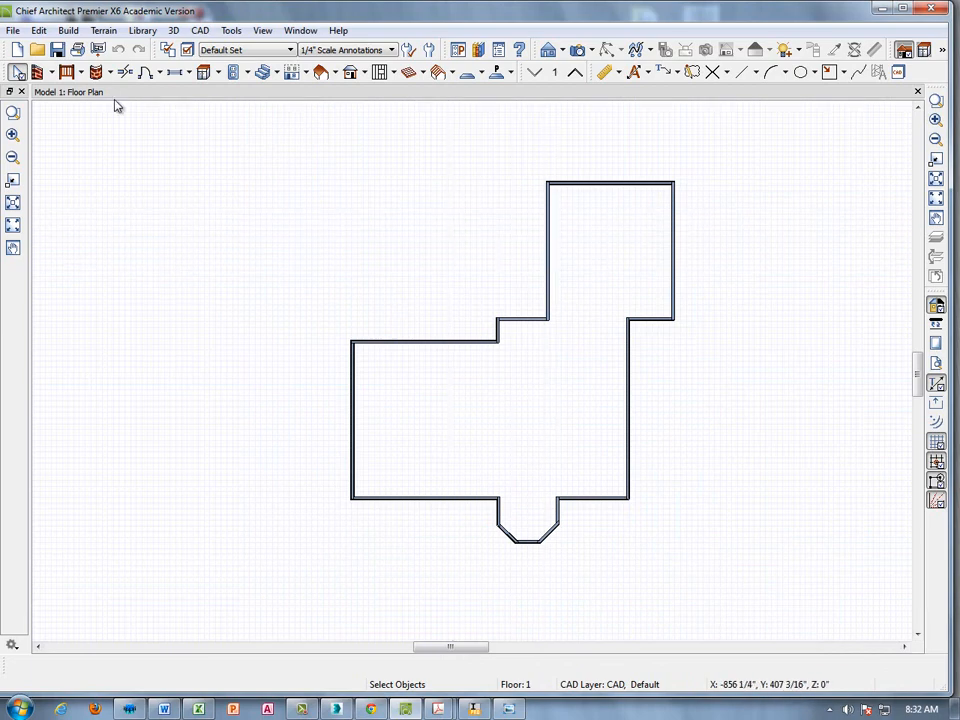
left_click(38, 30)
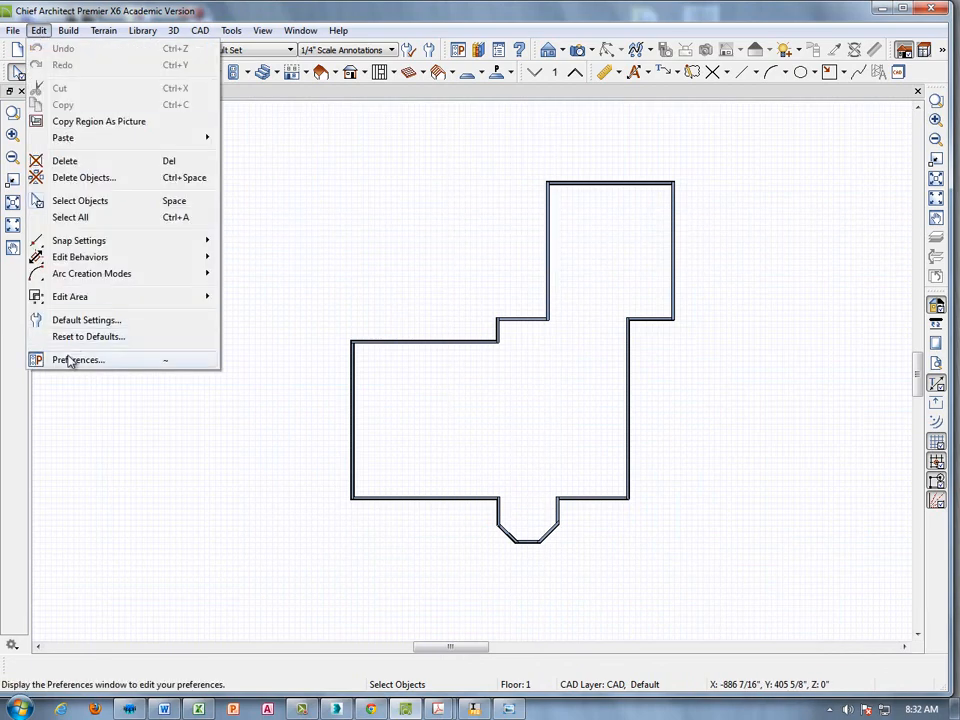
left_click(78, 360)
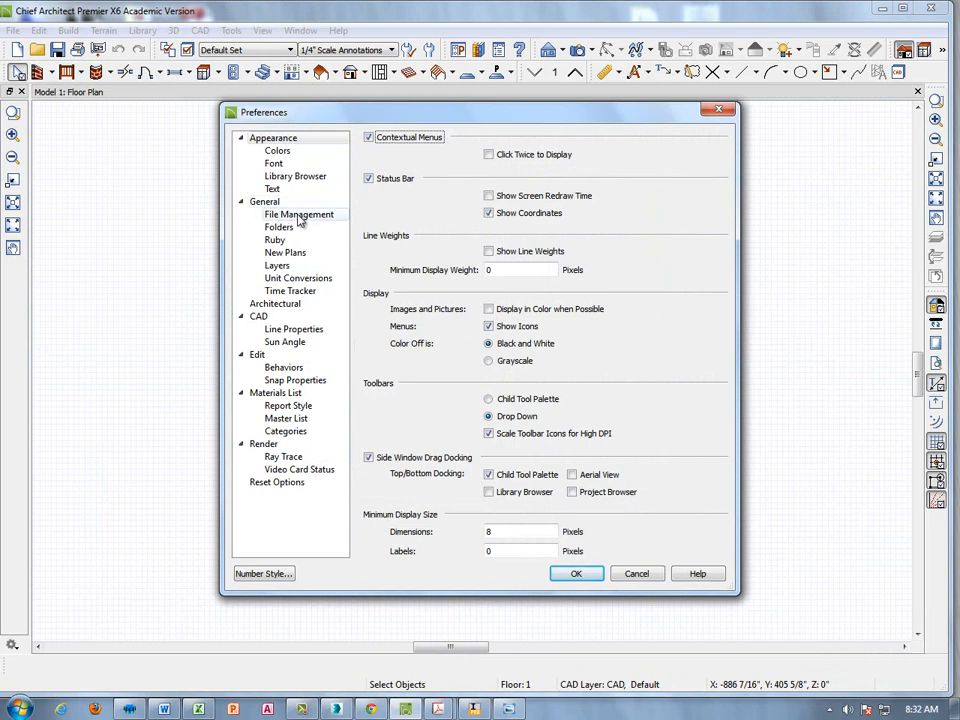
left_click(298, 214)
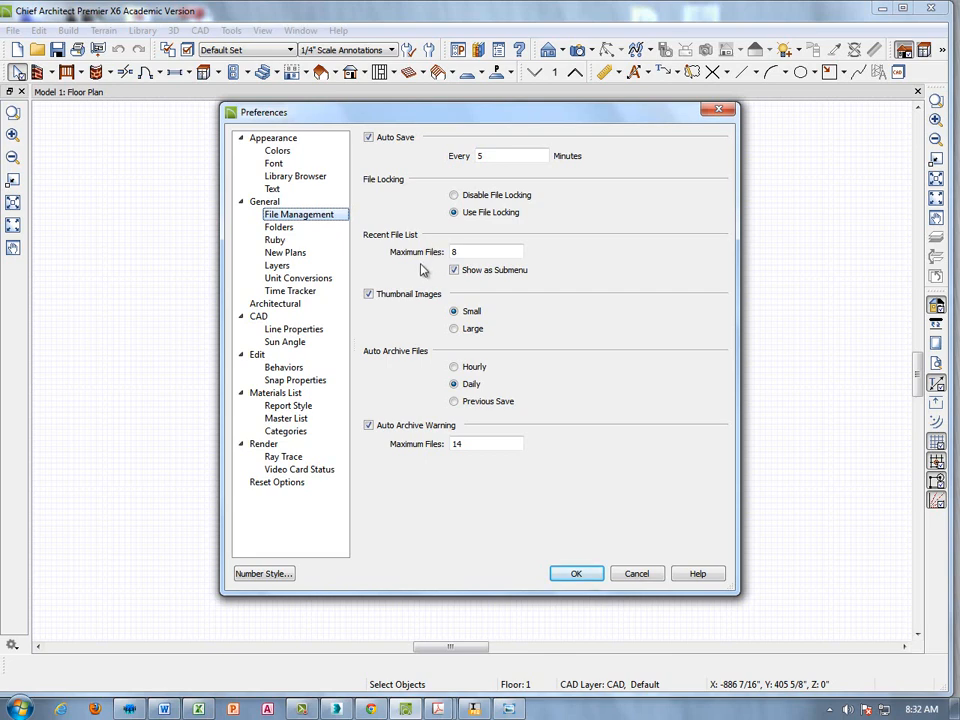
left_click(487, 252)
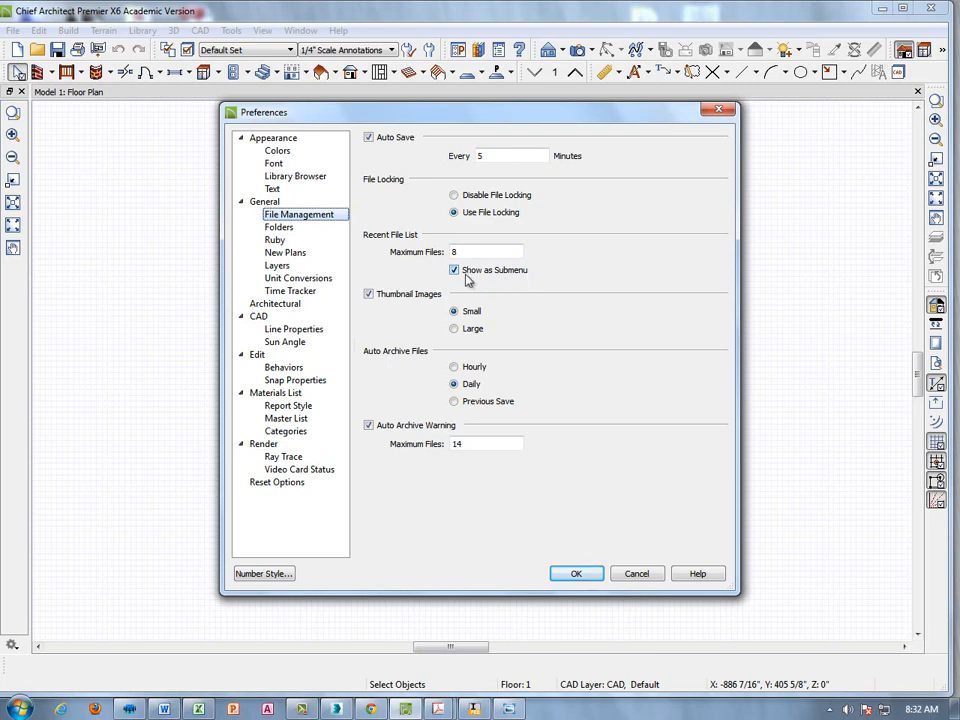
left_click(454, 270)
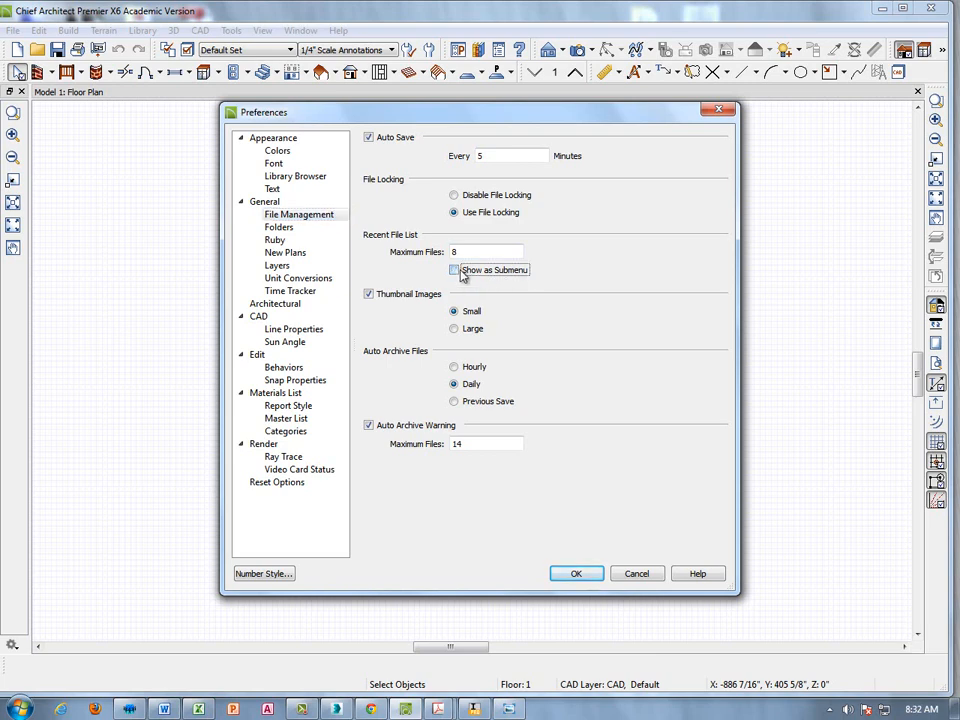
left_click(454, 270)
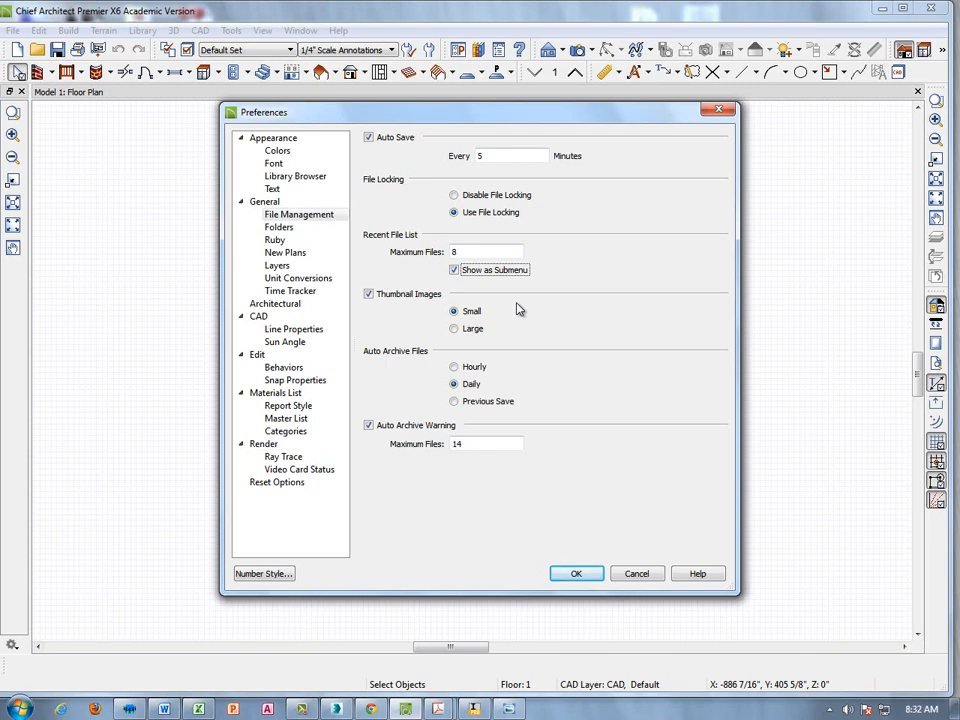
left_click(576, 573)
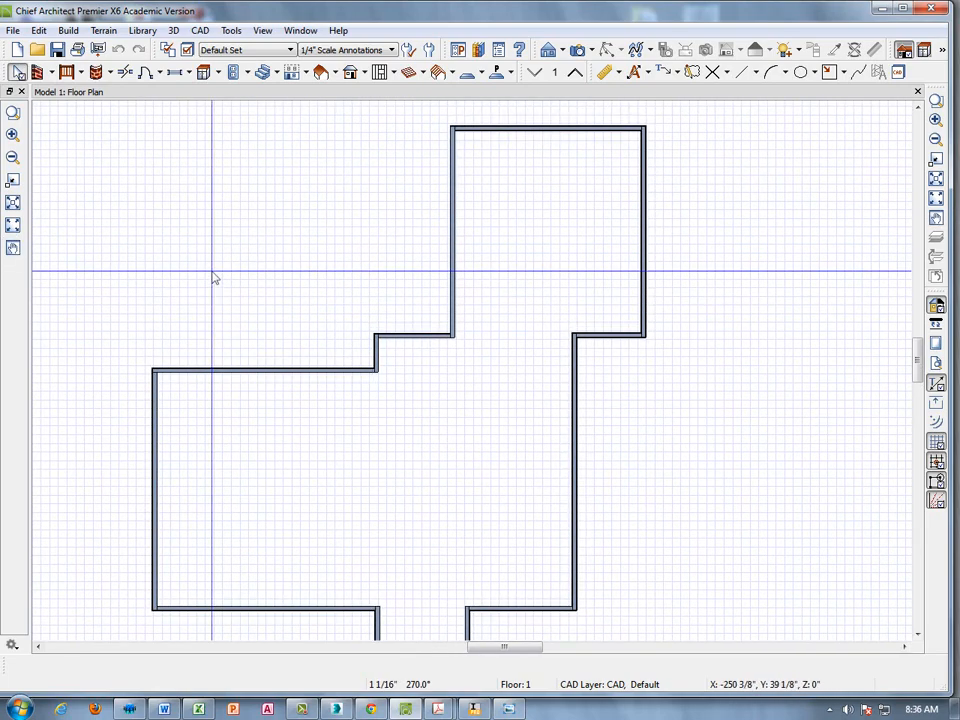
Step: Draw a straight interior wall starting at the exterior wall's inner corner
left_click(53, 71)
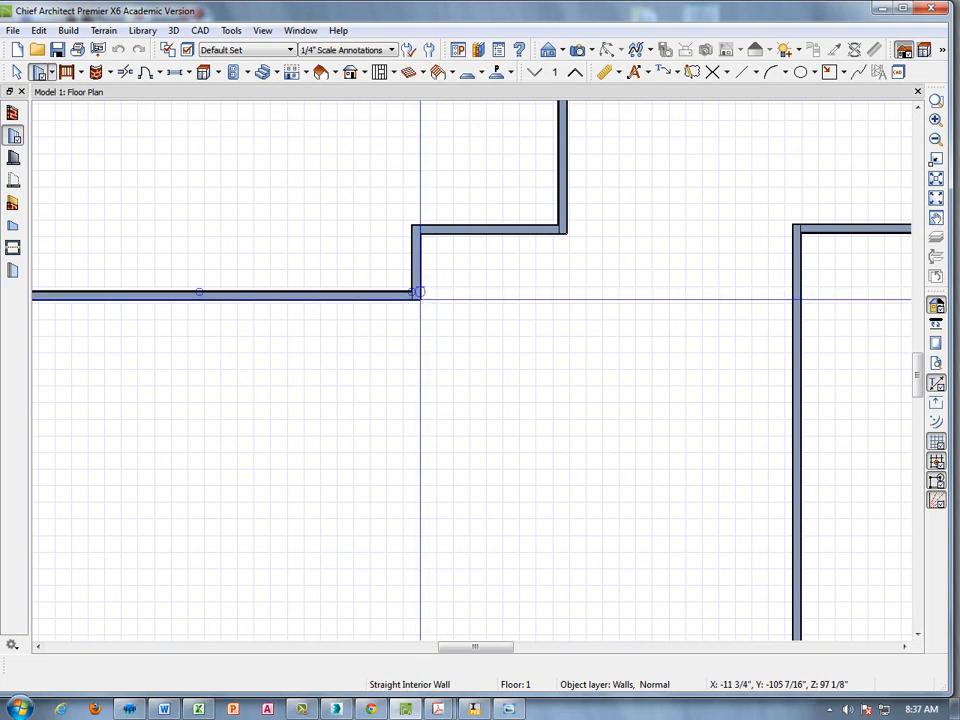
left_click_drag(418, 292, 400, 470)
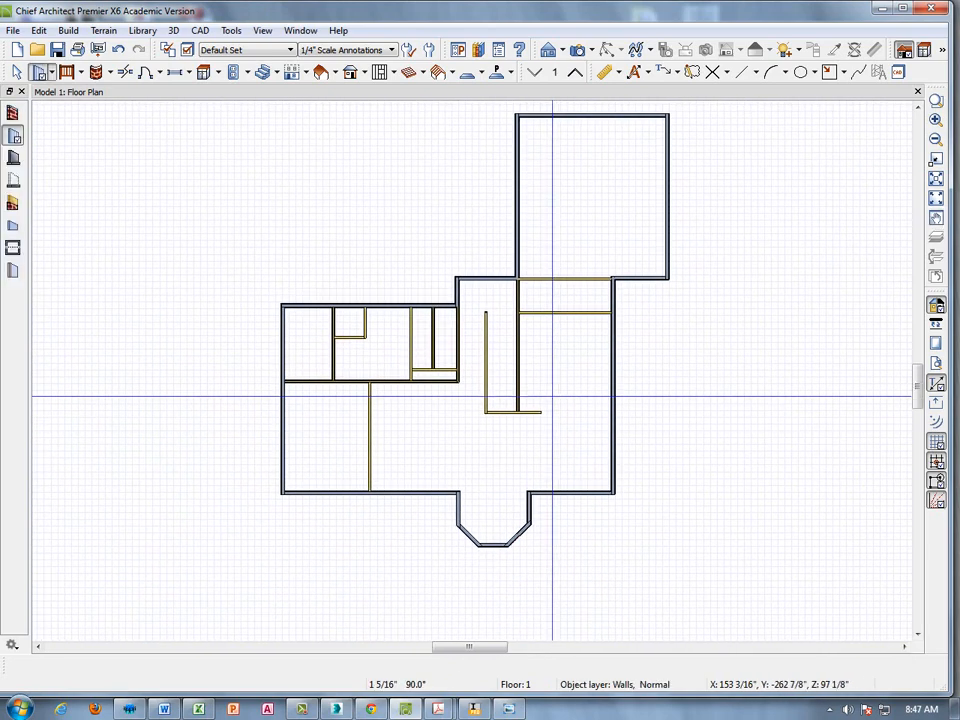
mouse_move(633, 71)
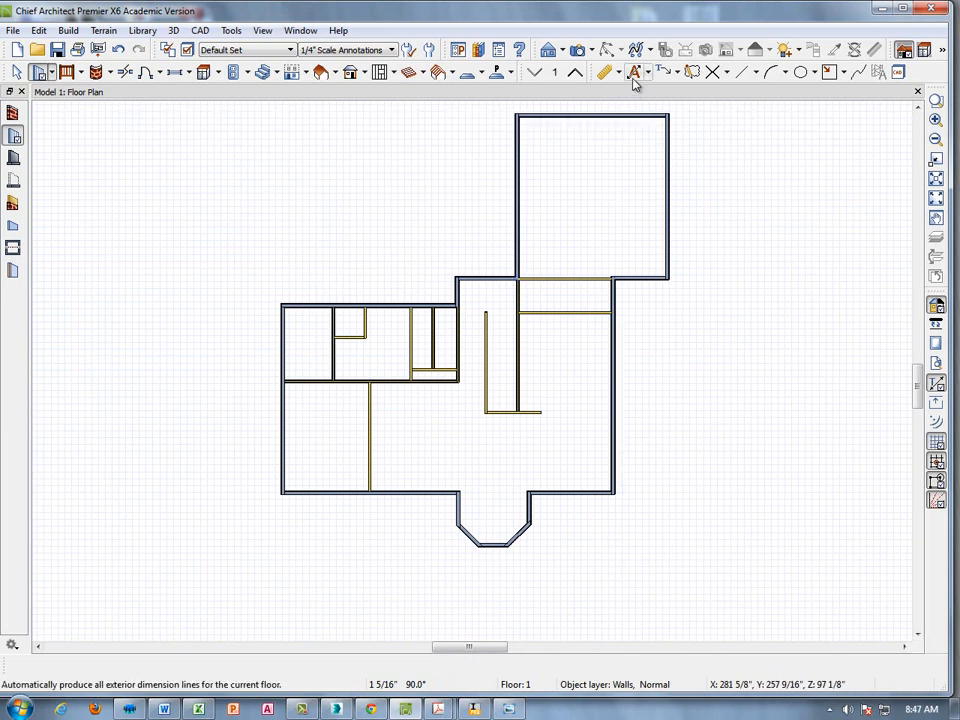
mouse_move(636, 72)
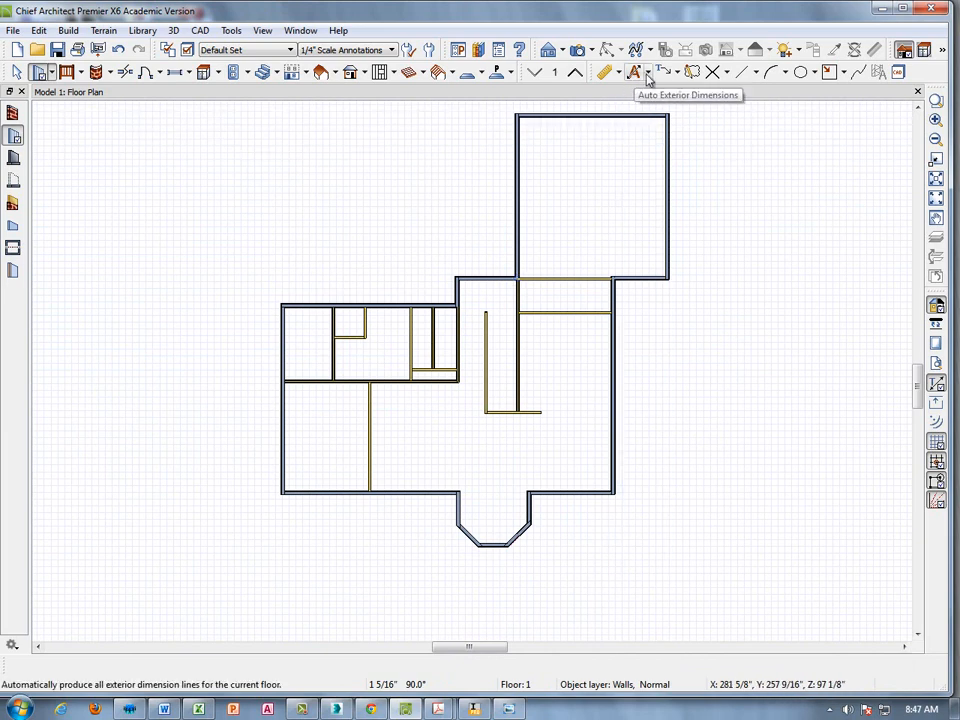
Step: Generate Auto Exterior Dimensions around the Model 1 first floor
left_click(644, 72)
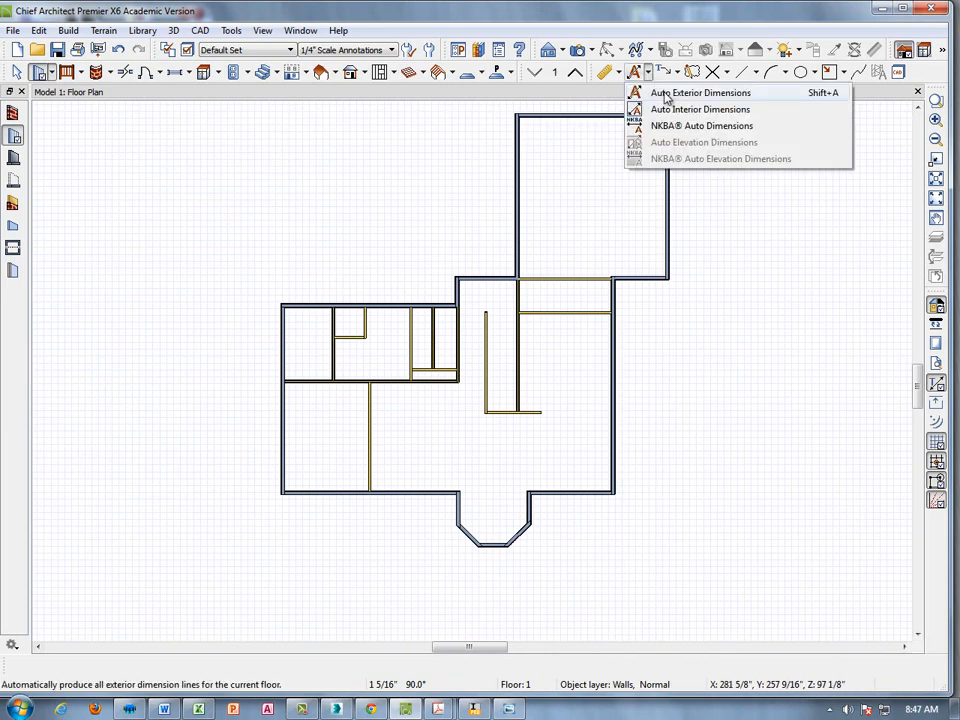
left_click(699, 92)
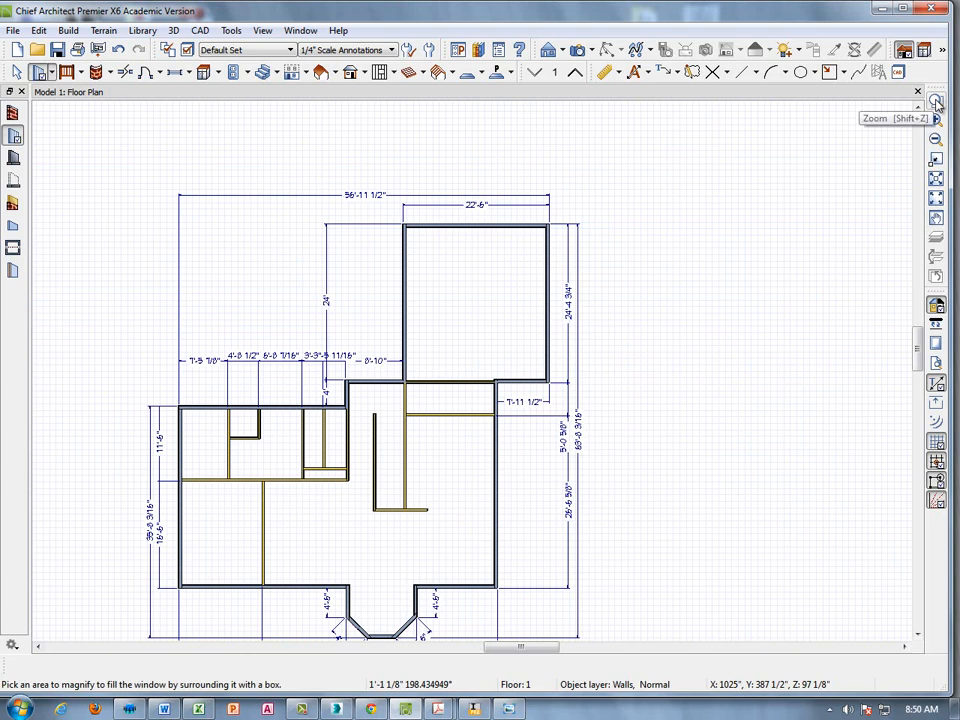
mouse_move(933, 103)
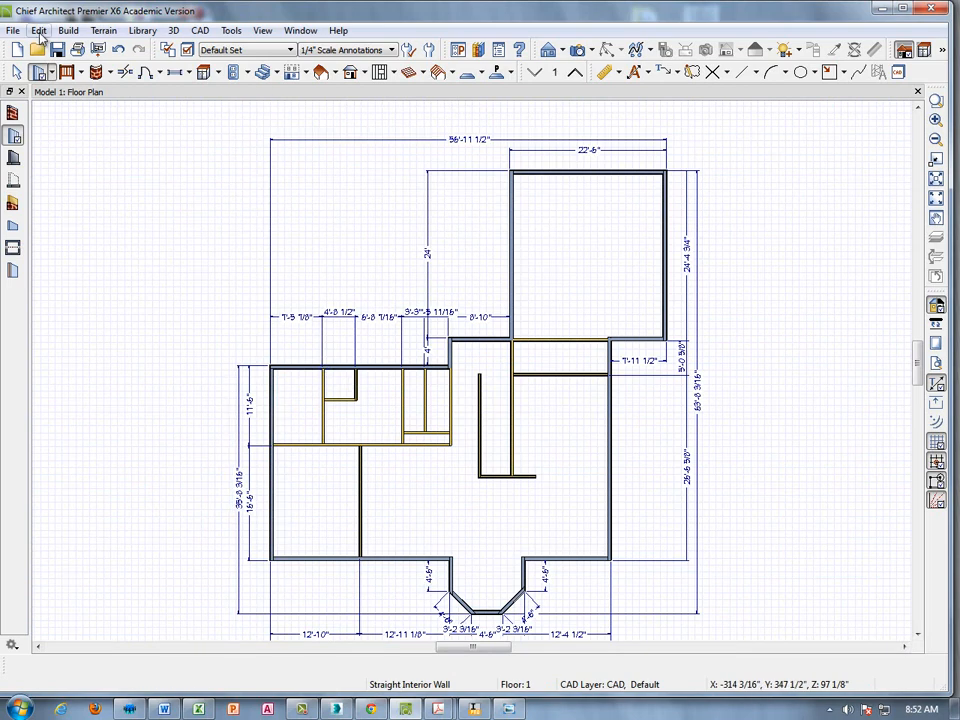
Step: Set Auto Exterior Dimension defaults to locate wall Surfaces on Both Wall Sides
left_click(38, 30)
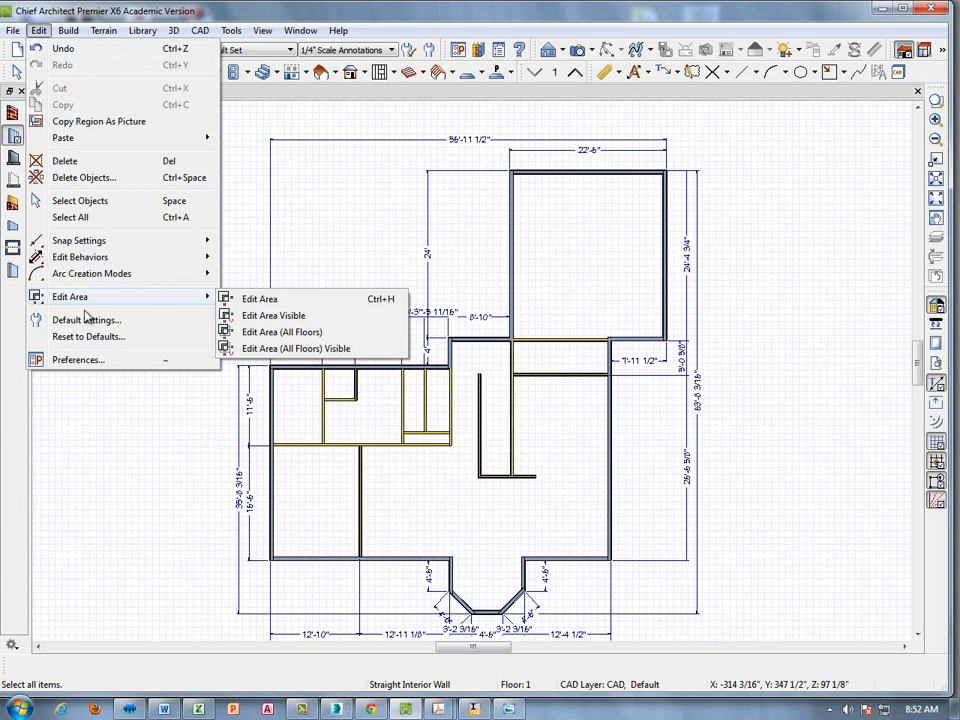
left_click(86, 319)
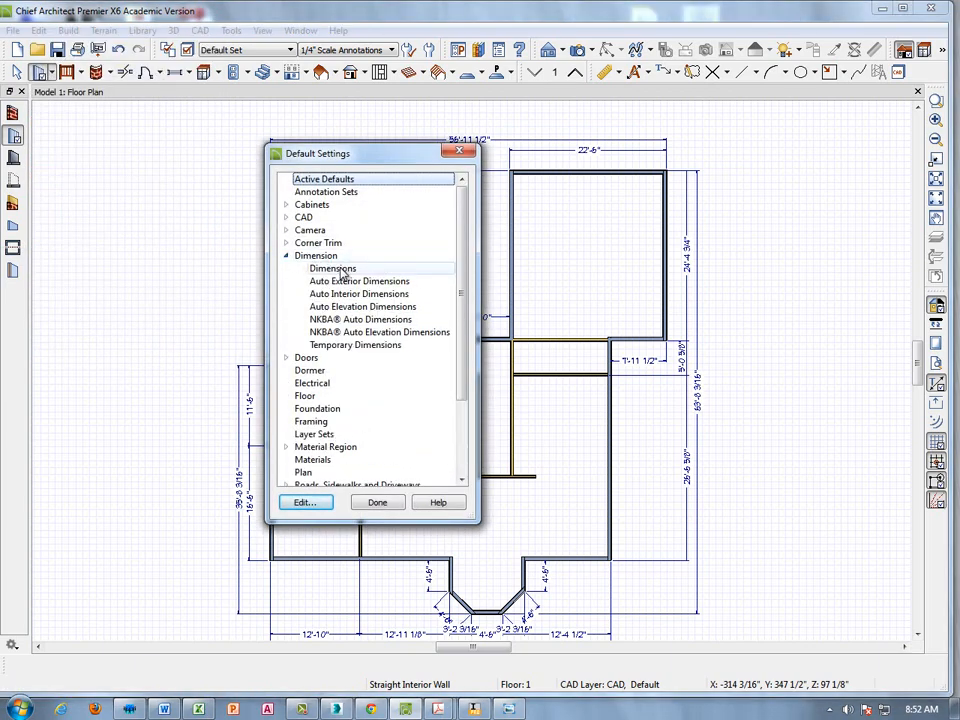
left_click(359, 281)
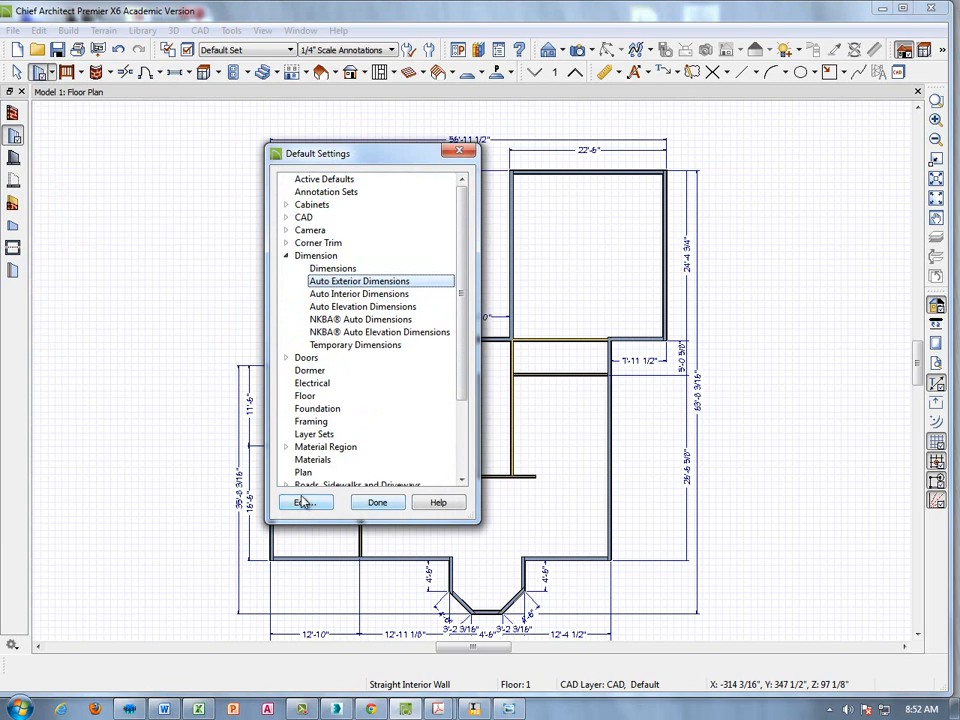
left_click(303, 502)
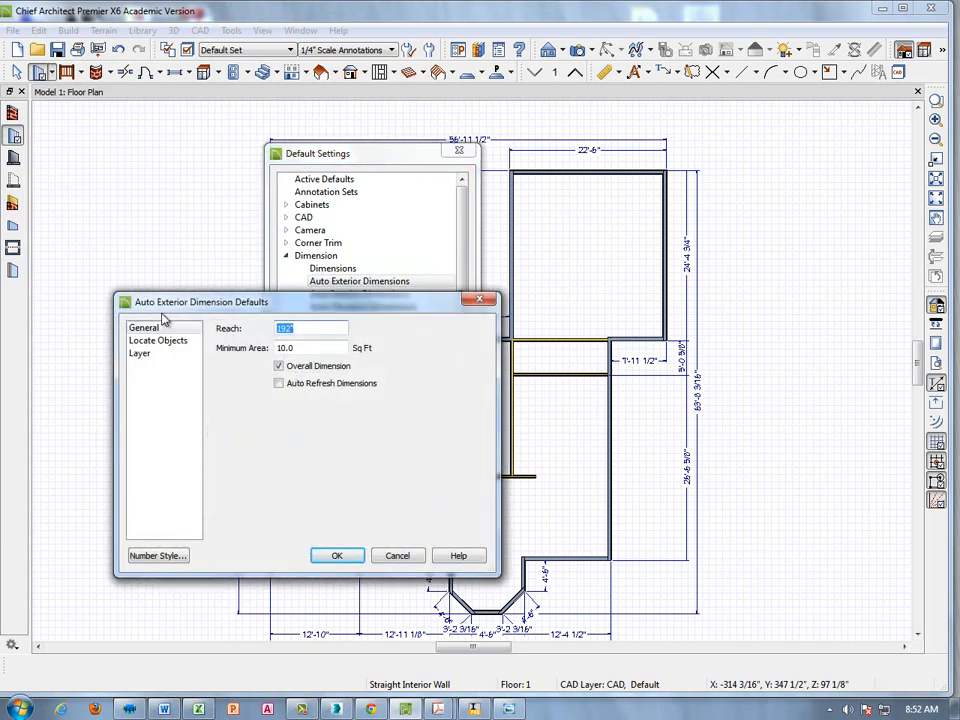
left_click(157, 340)
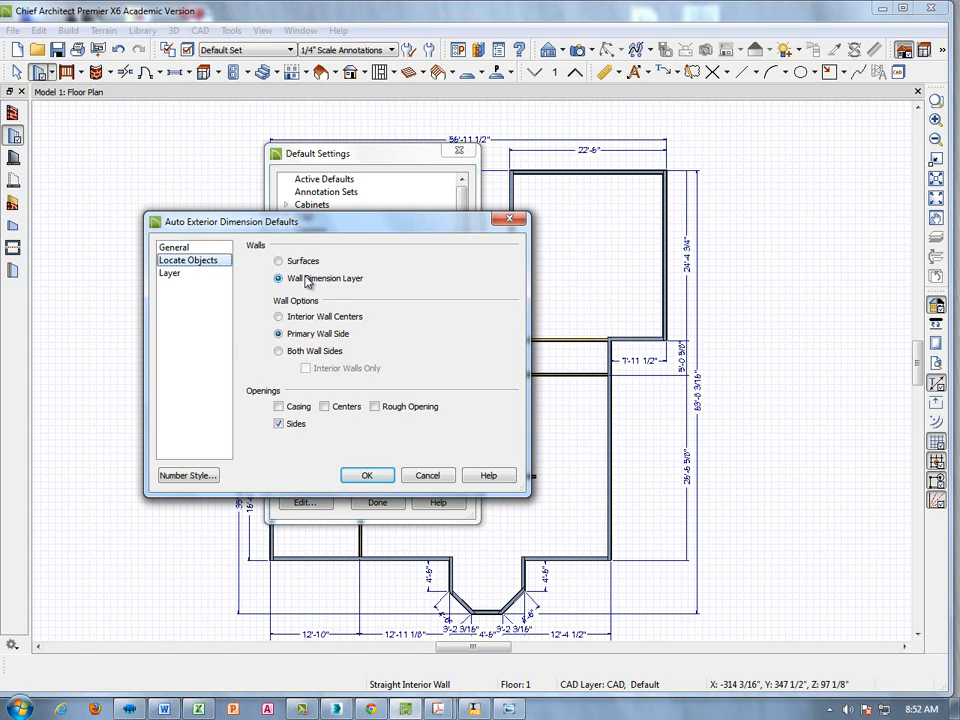
left_click(279, 260)
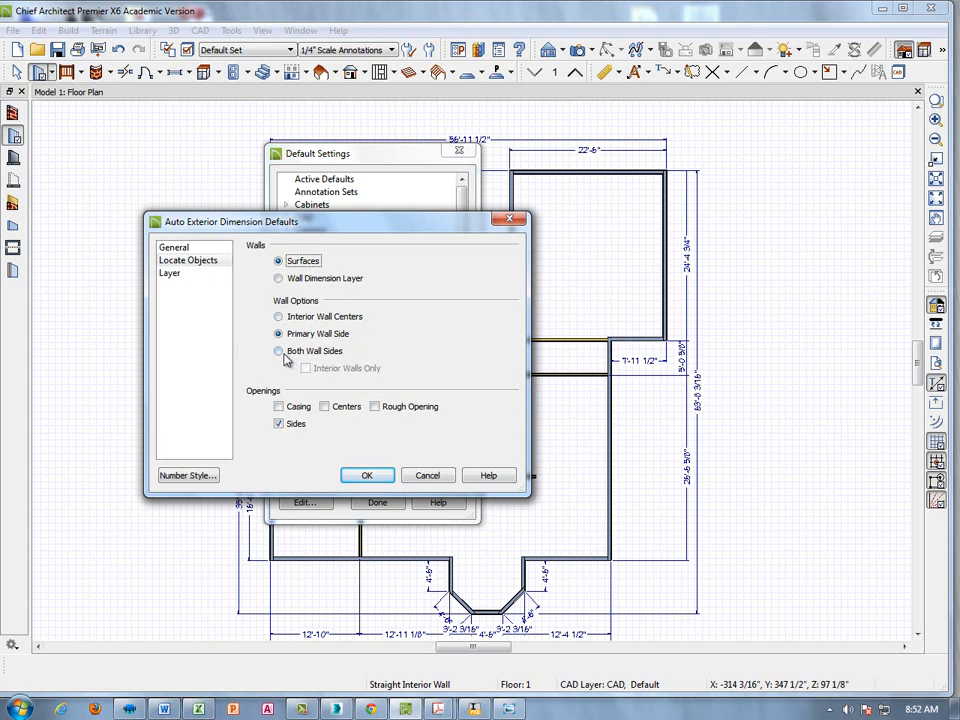
left_click(278, 351)
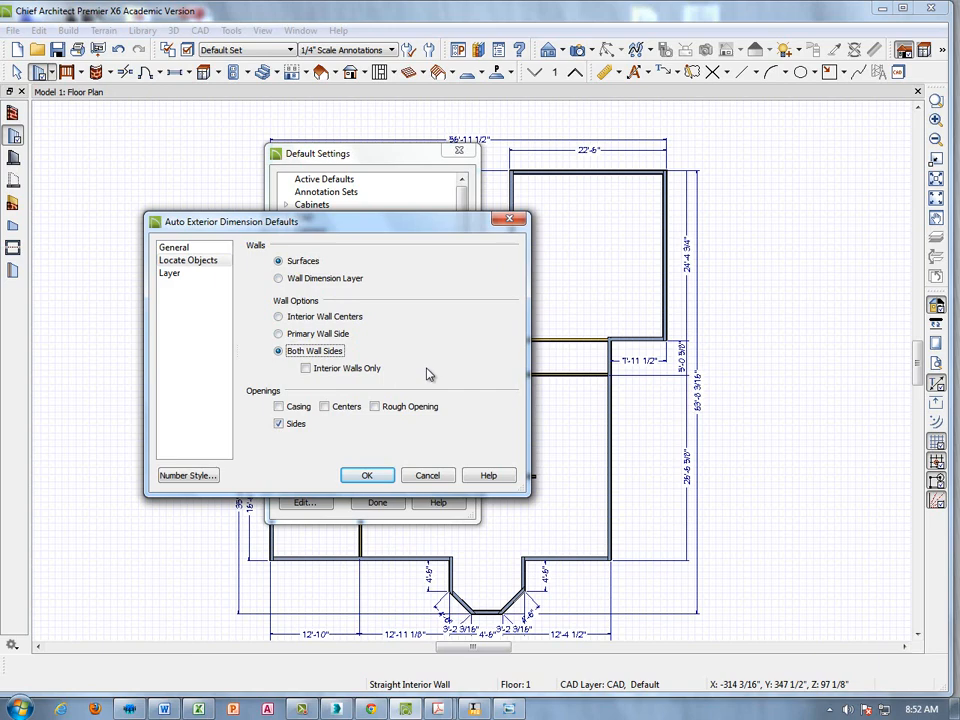
left_click(366, 475)
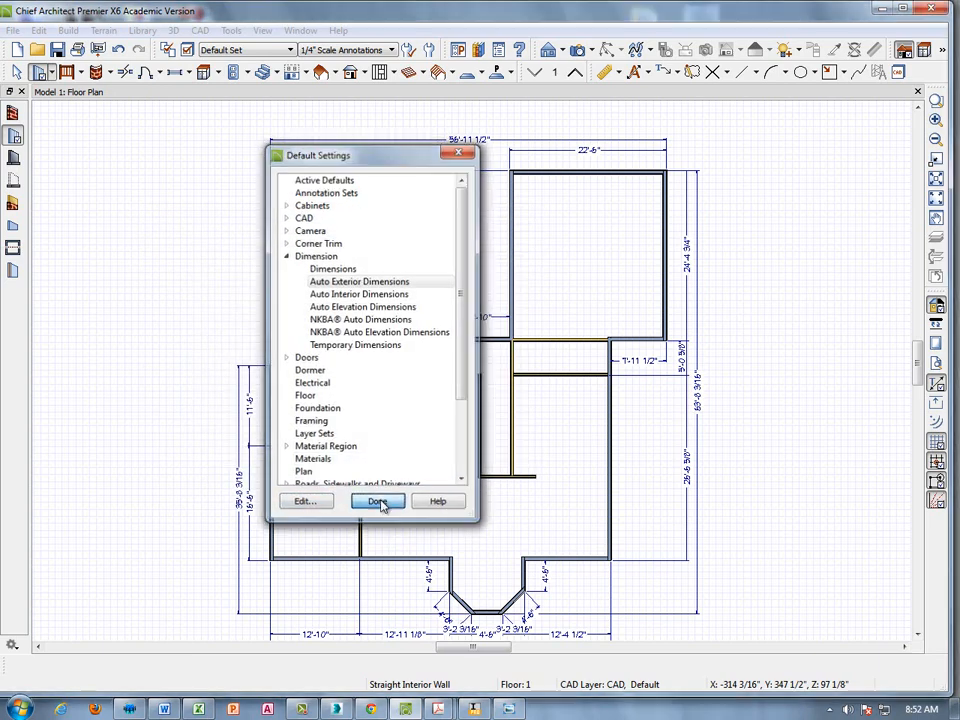
left_click(378, 501)
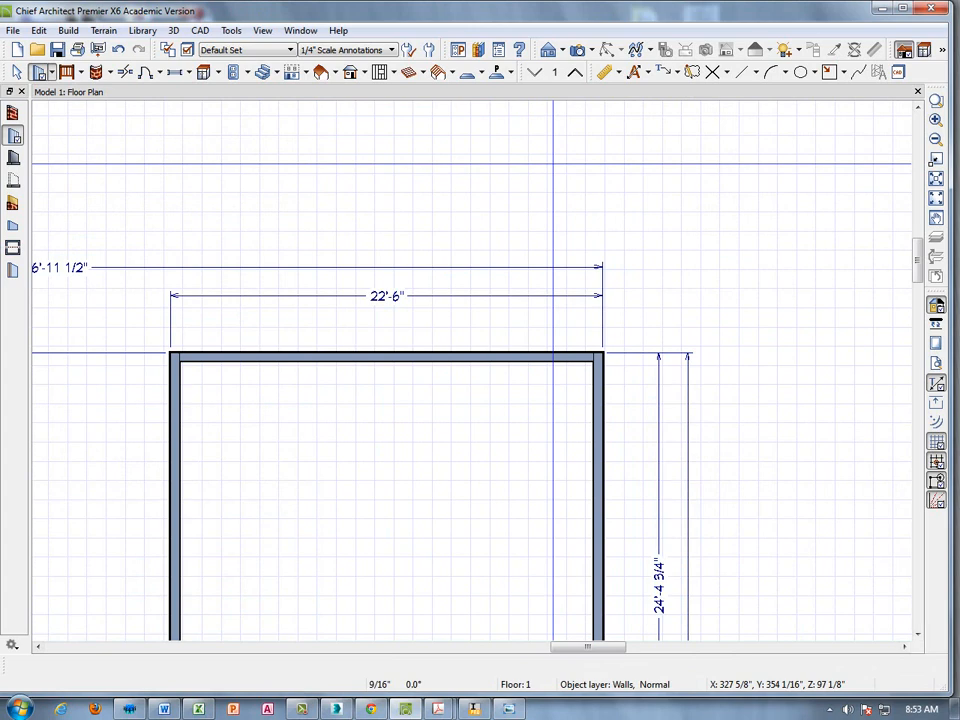
mouse_move(634, 72)
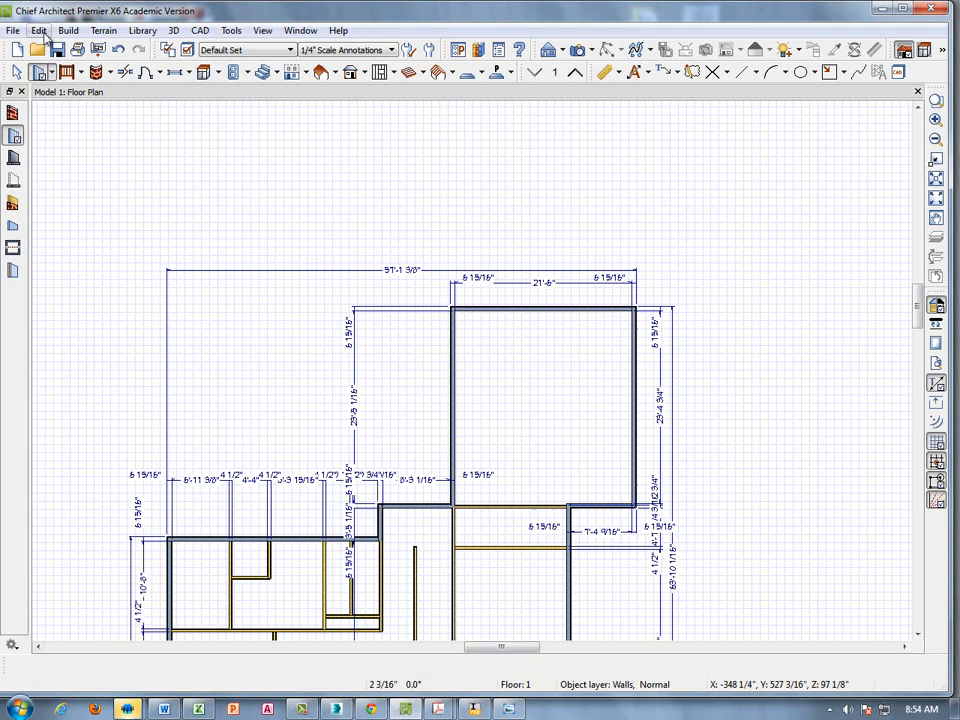
Step: Set auto exterior dimensions to locate the Wall Dimension Layer, then regenerate them
left_click(38, 30)
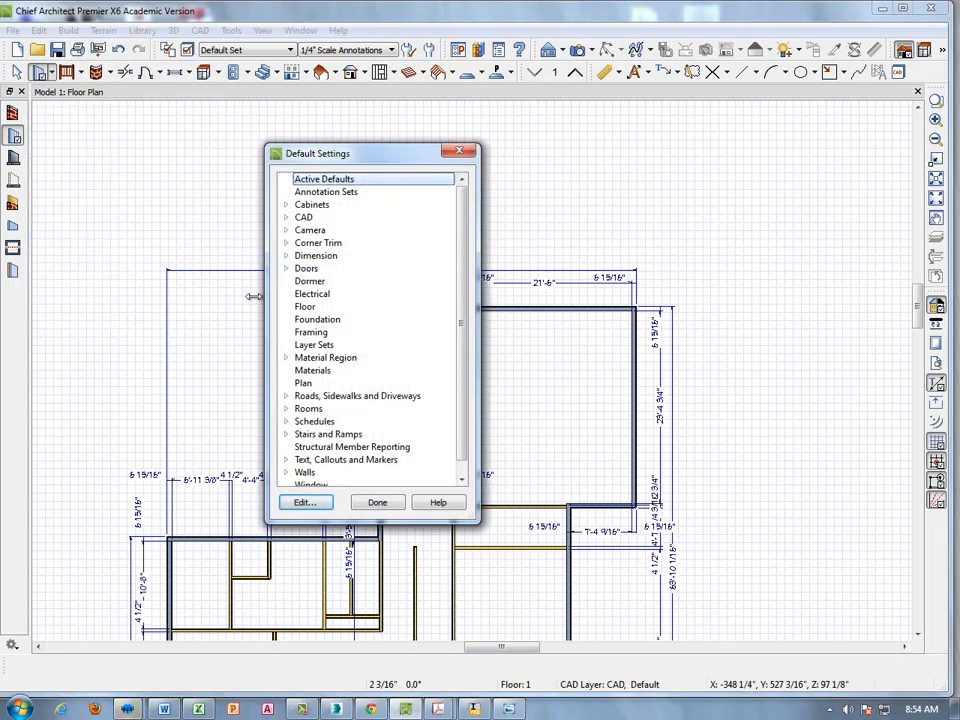
left_click(287, 255)
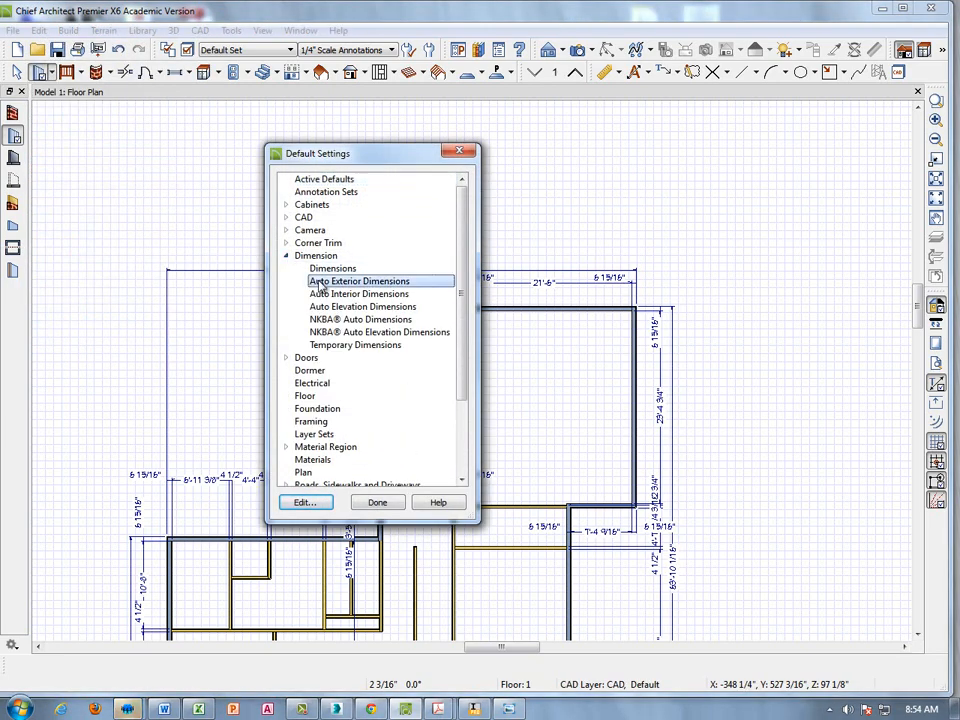
left_click(304, 502)
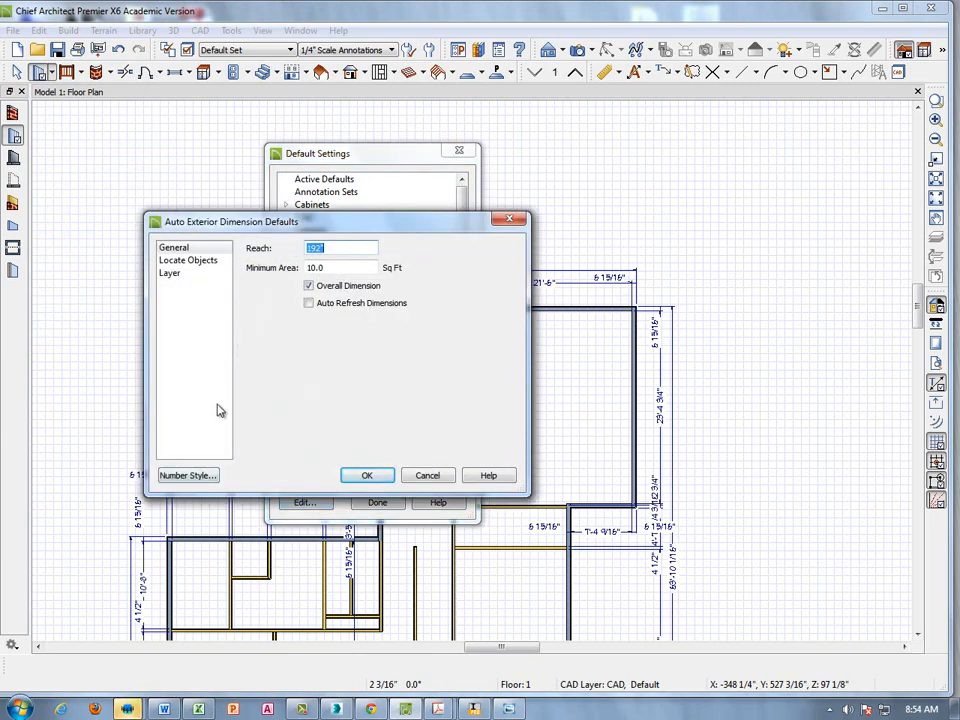
left_click(189, 260)
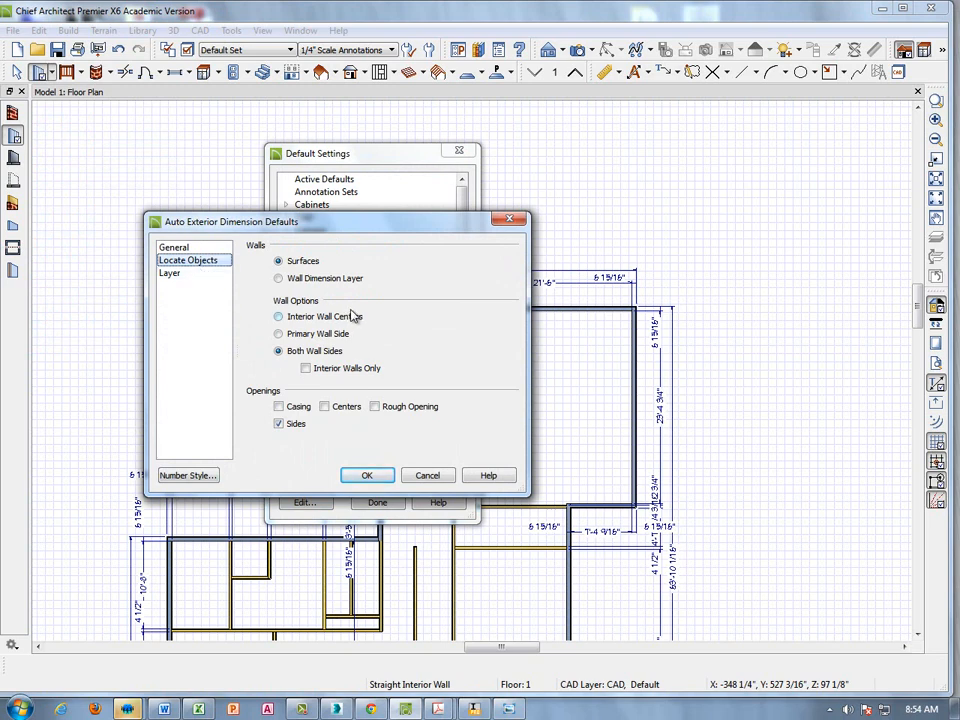
left_click(279, 278)
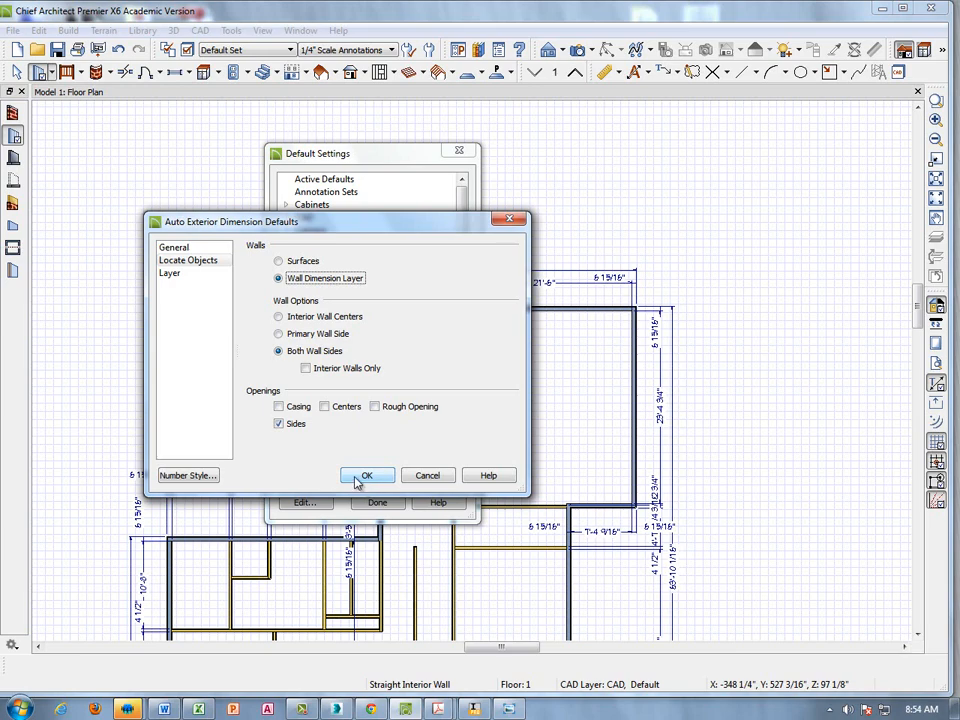
left_click(366, 475)
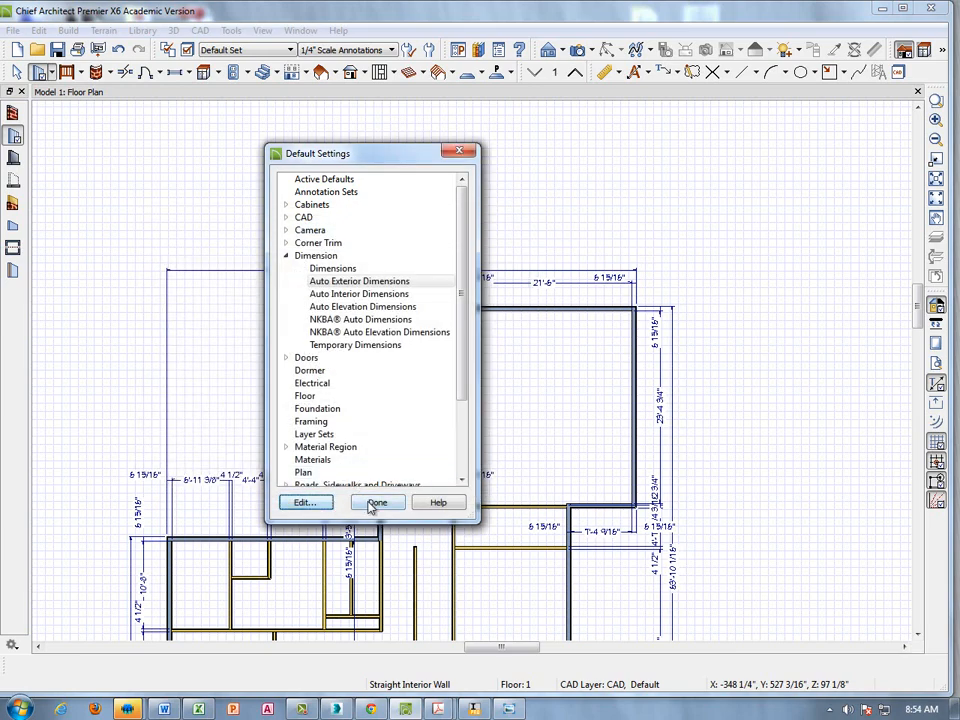
left_click(377, 502)
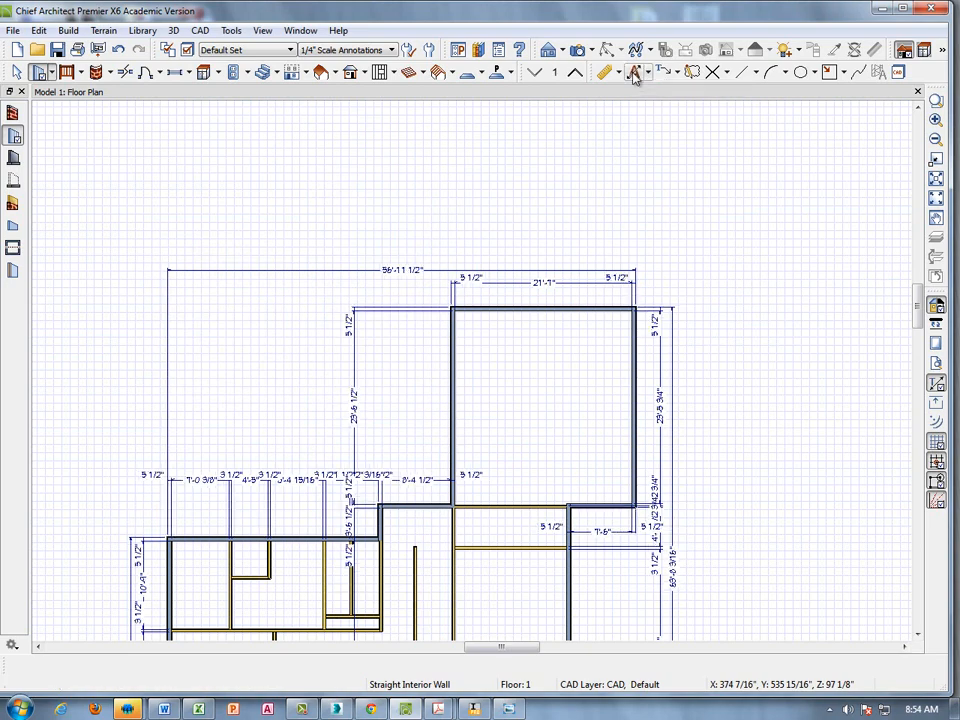
left_click(633, 71)
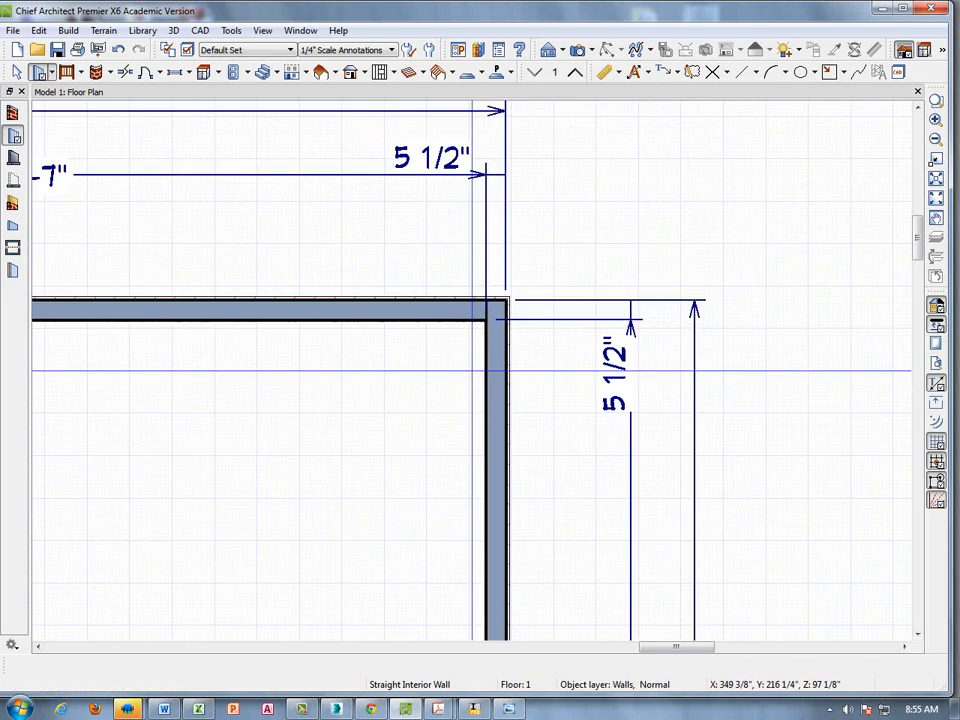
scroll("down", 3)
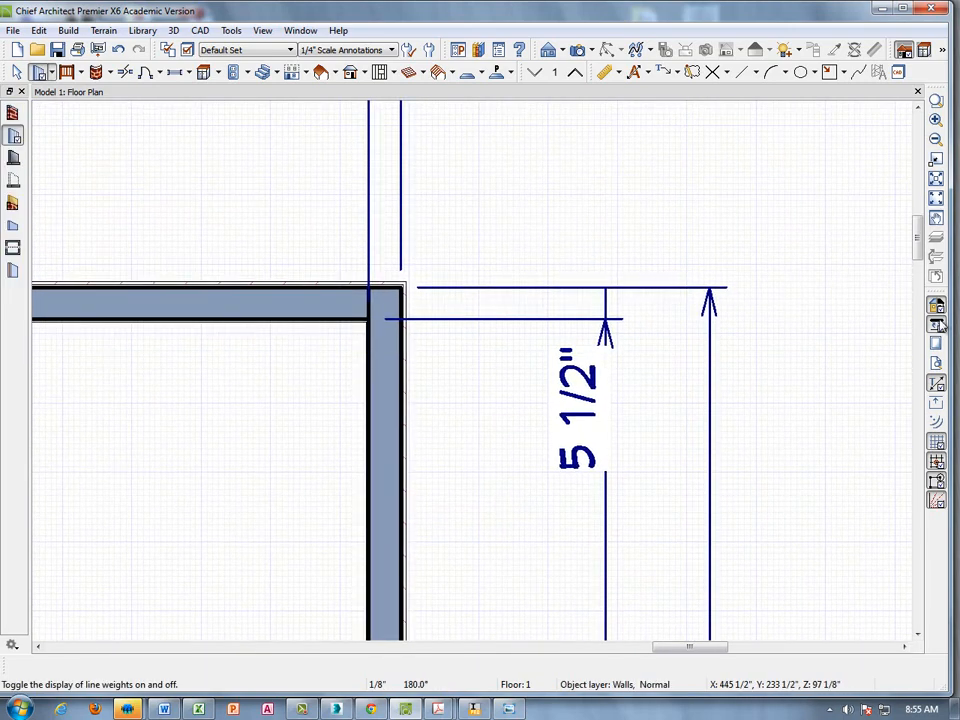
left_click(937, 322)
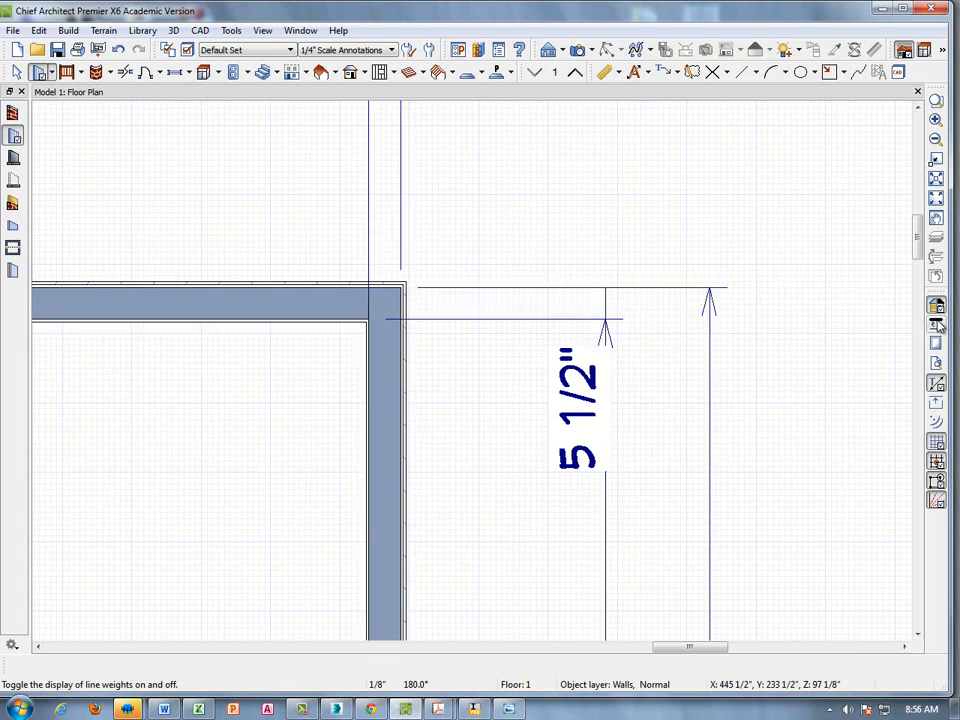
left_click(937, 305)
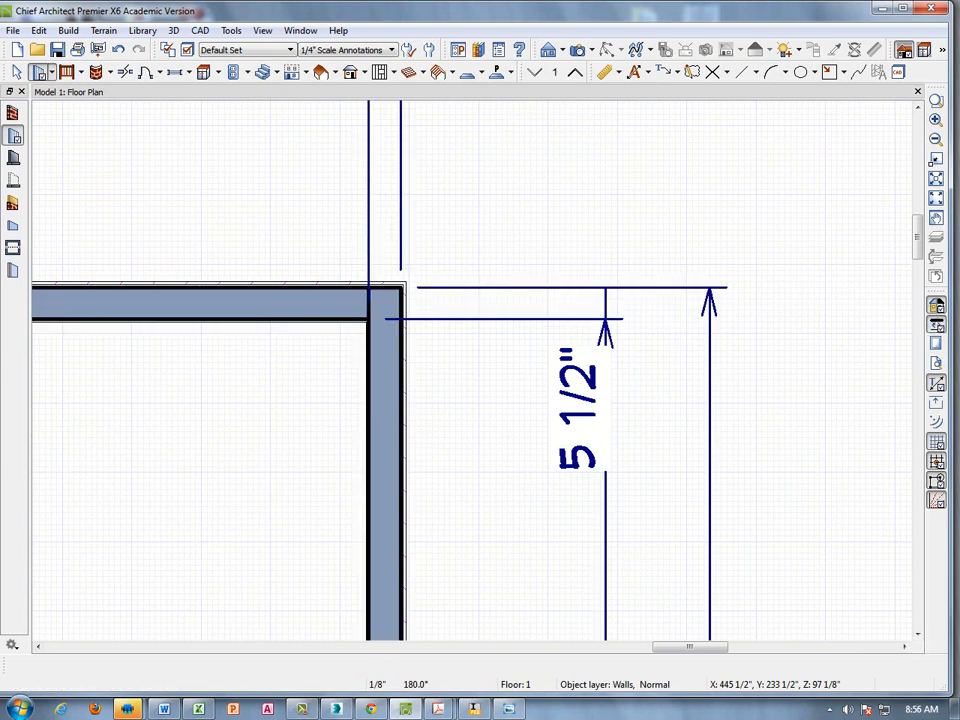